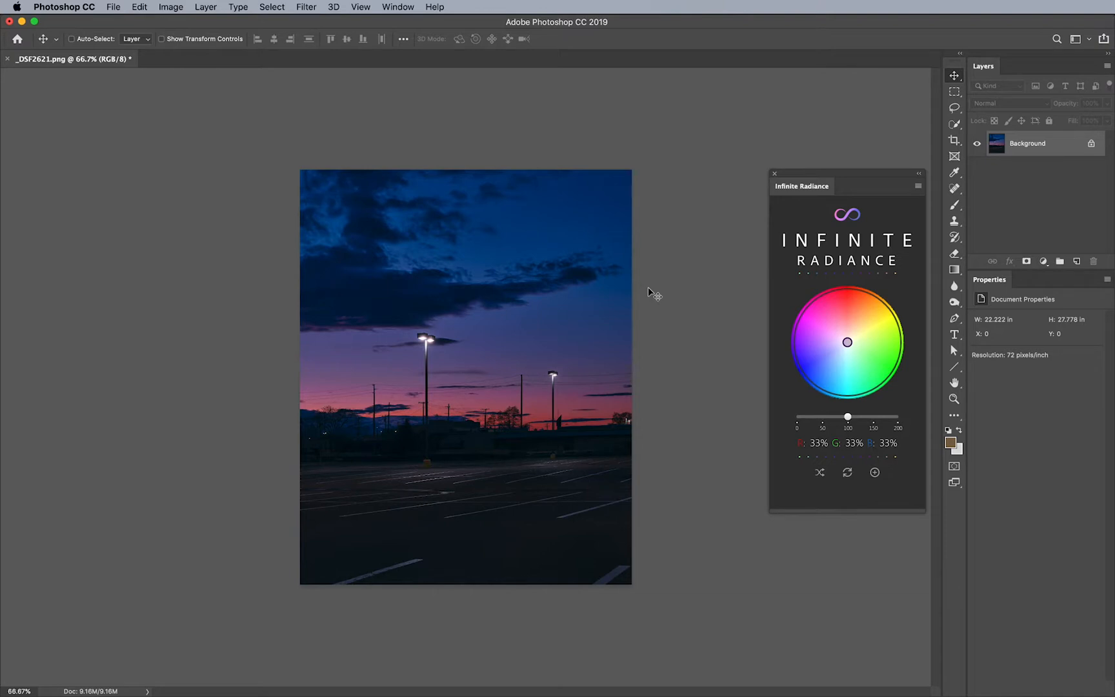
pyautogui.moveTo(675, 298)
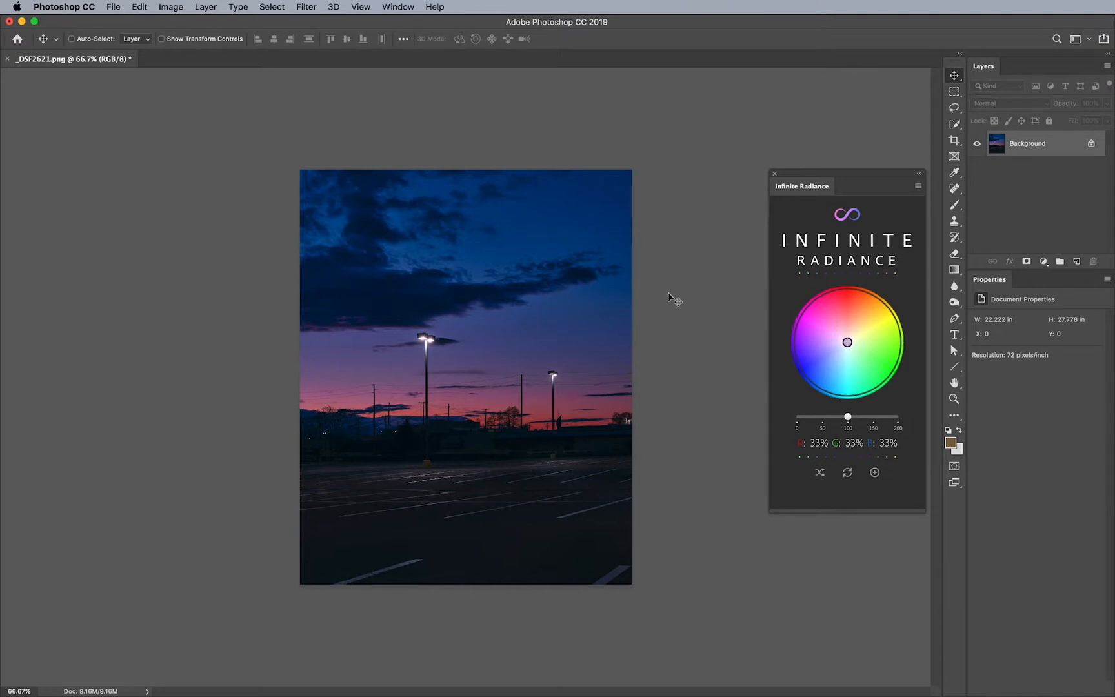
pyautogui.moveTo(389, 118)
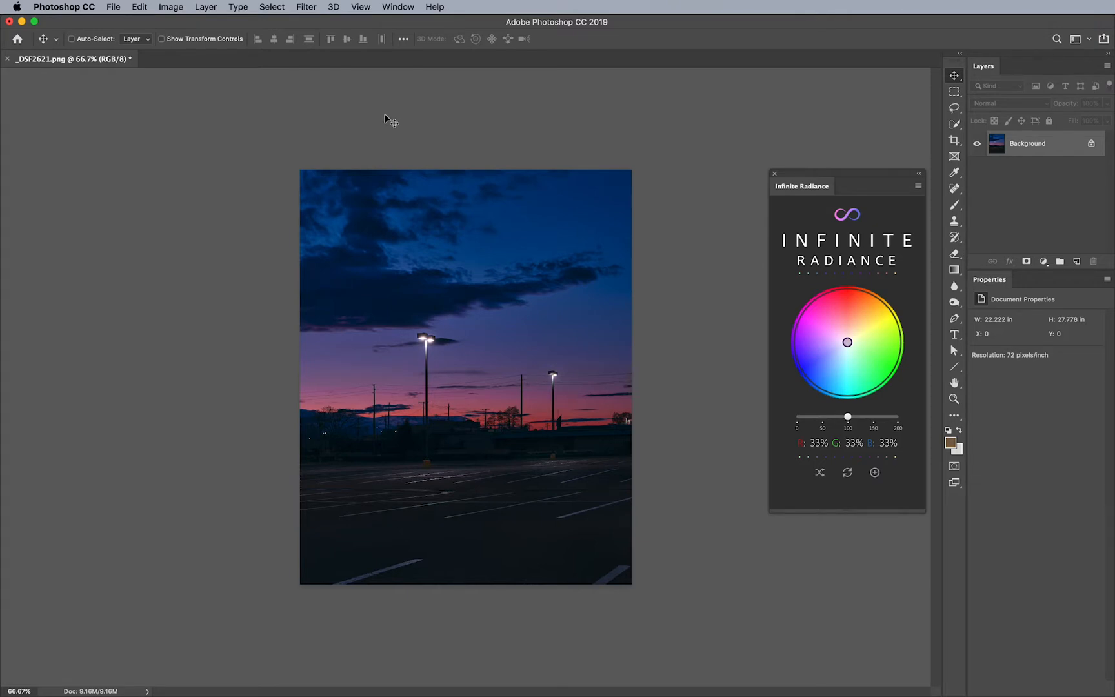
pyautogui.moveTo(435, 345)
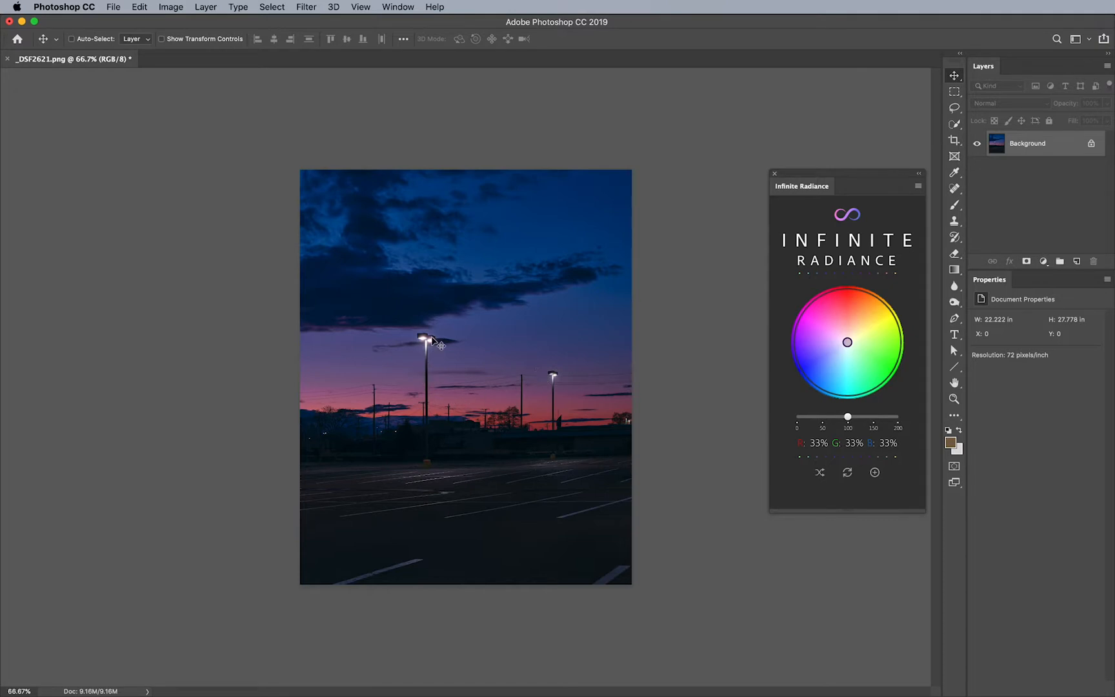
pyautogui.moveTo(434, 345)
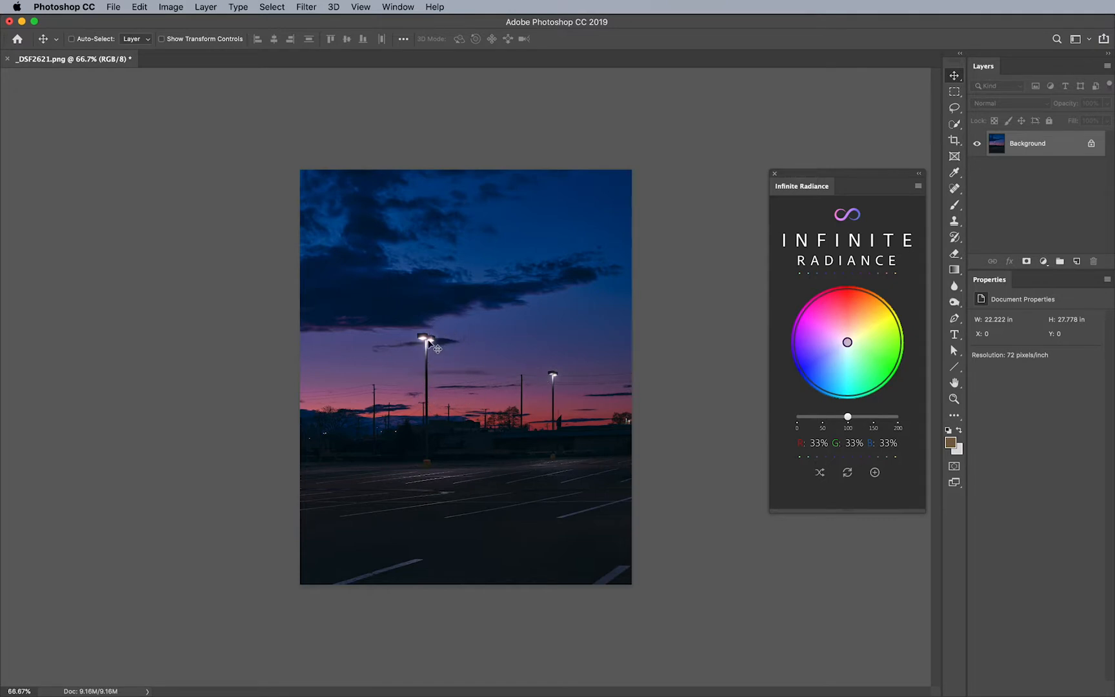
pyautogui.moveTo(572, 286)
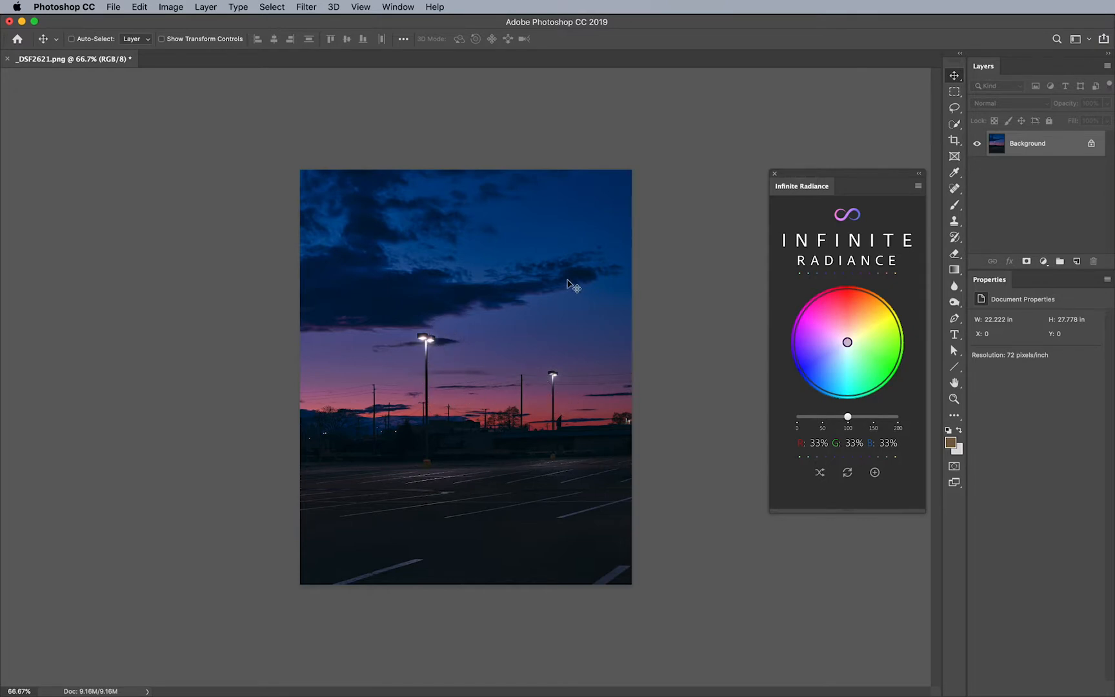
pyautogui.moveTo(760, 324)
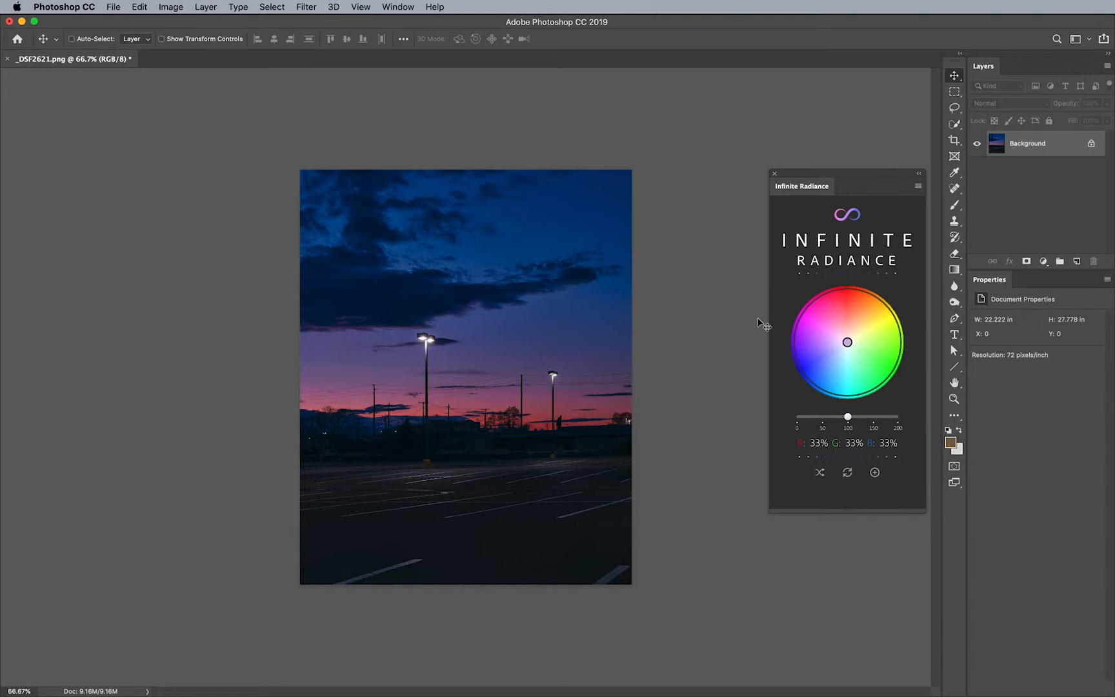
pyautogui.moveTo(846, 339)
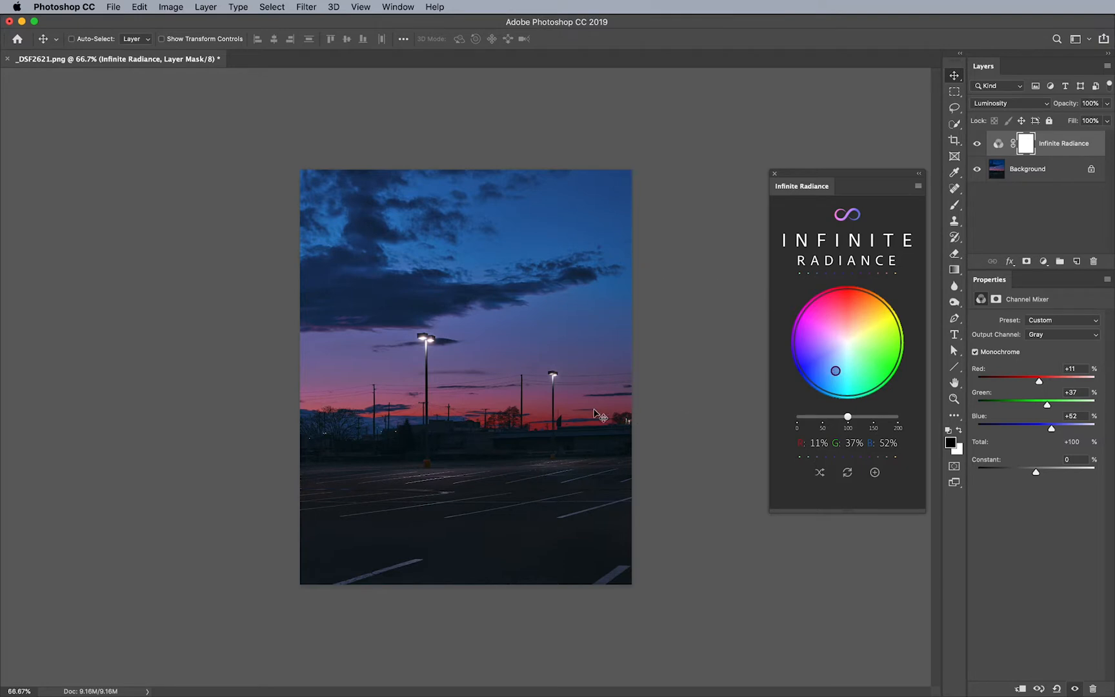
pyautogui.moveTo(593, 395)
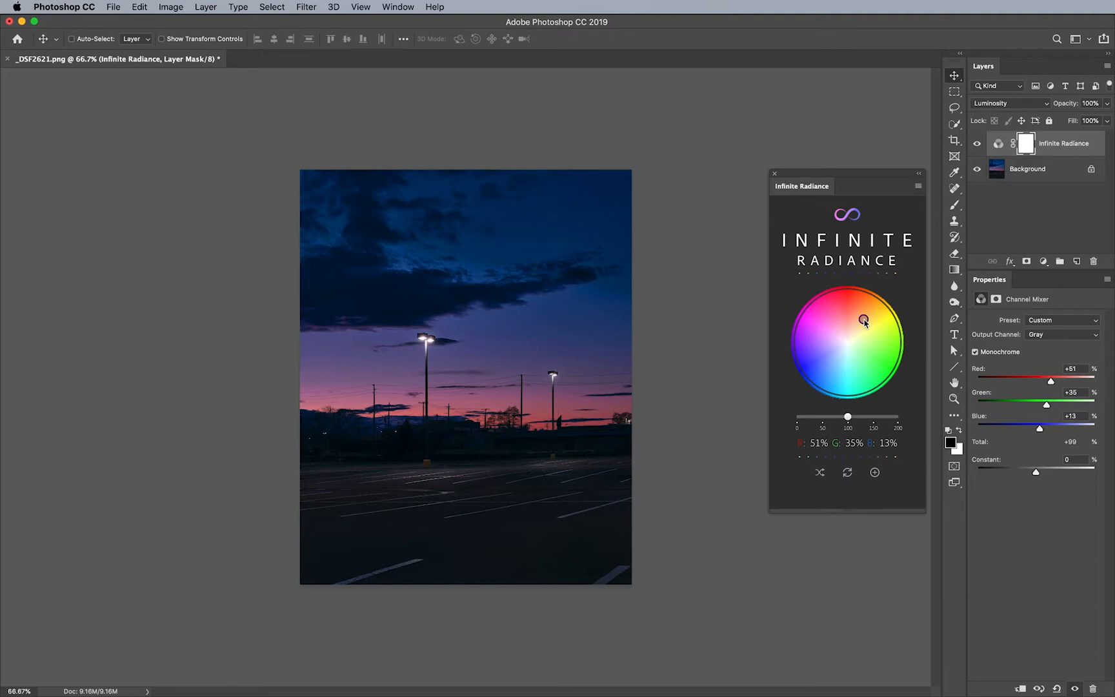
pyautogui.moveTo(827, 370)
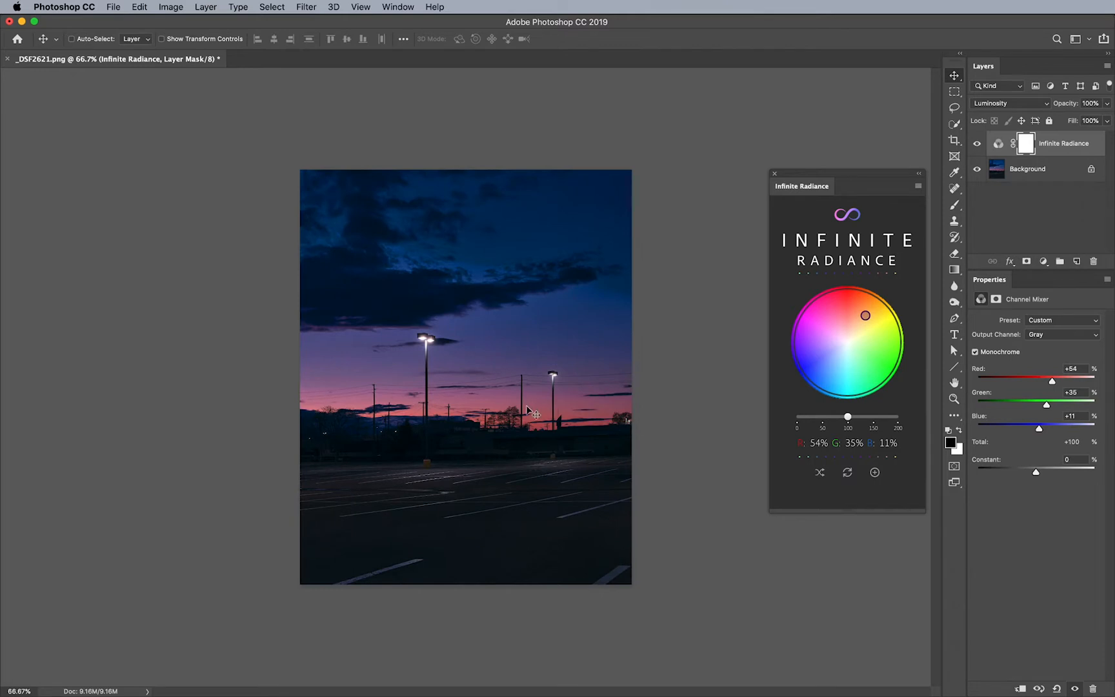
pyautogui.moveTo(449, 297)
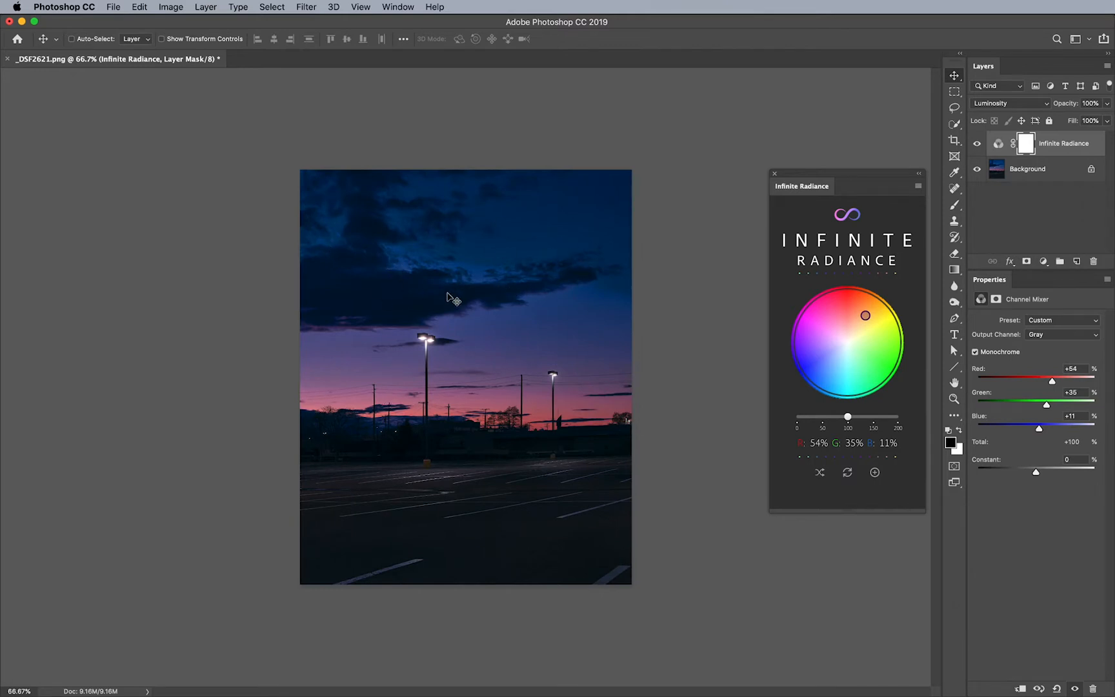
pyautogui.moveTo(505, 284)
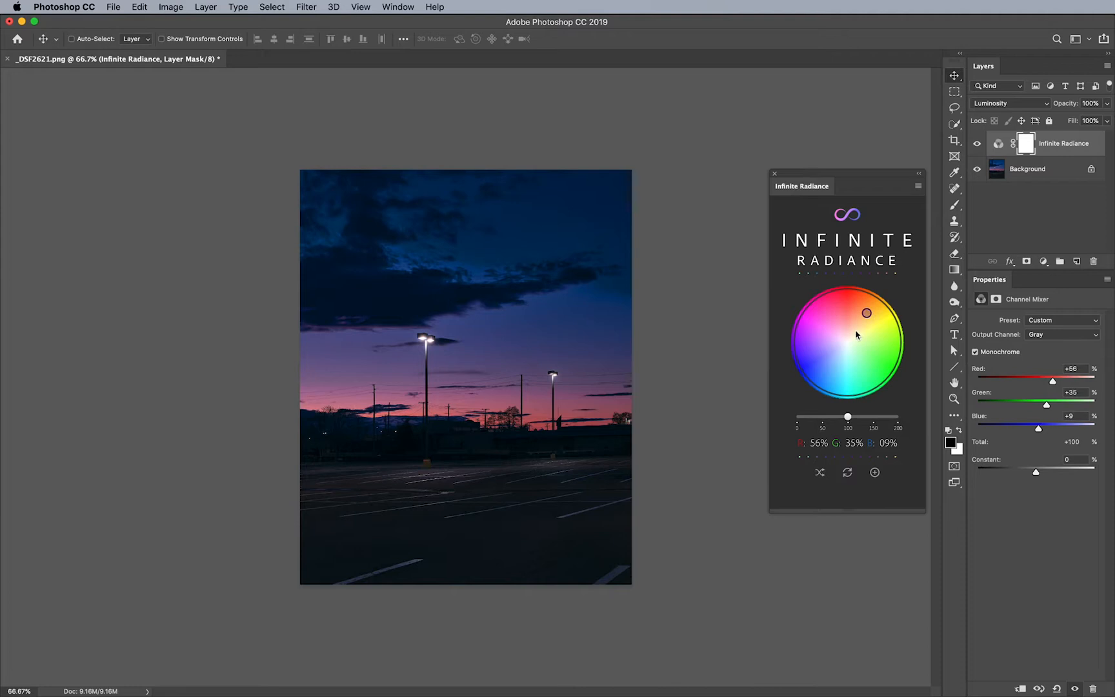
pyautogui.moveTo(521, 423)
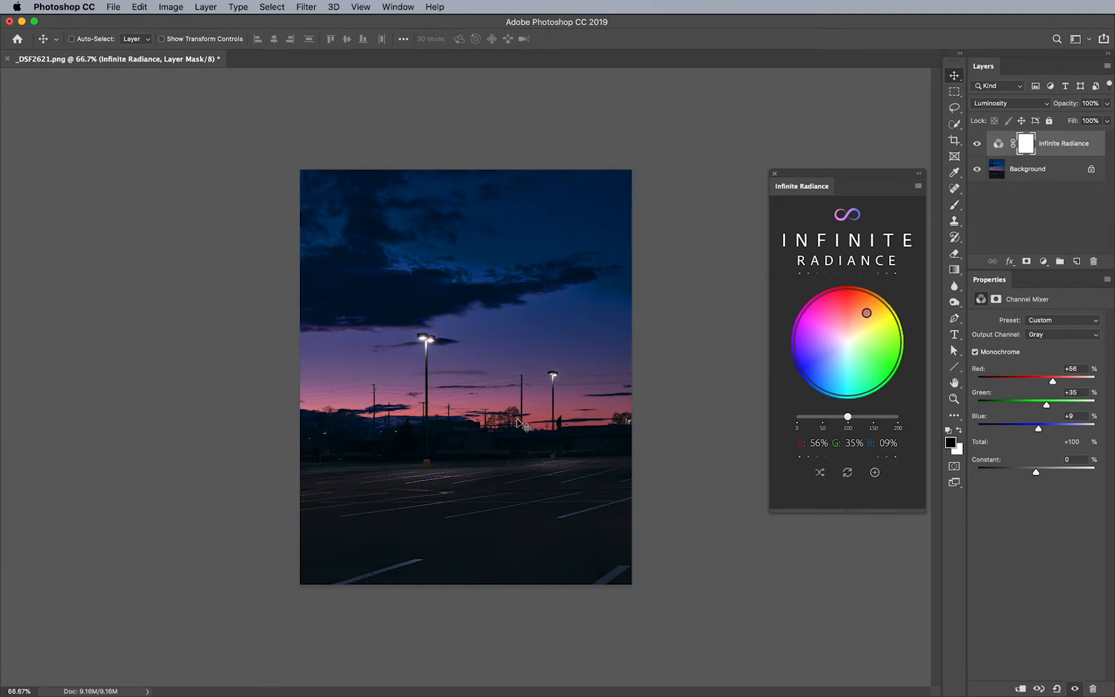
pyautogui.moveTo(559, 338)
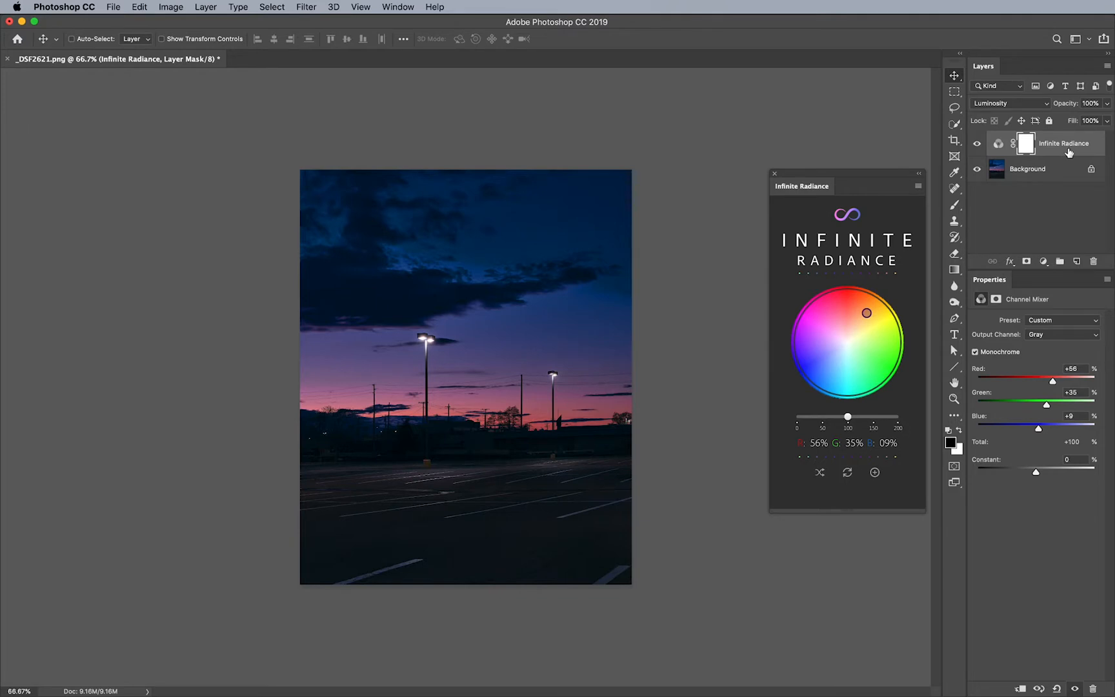
pyautogui.moveTo(1063, 143)
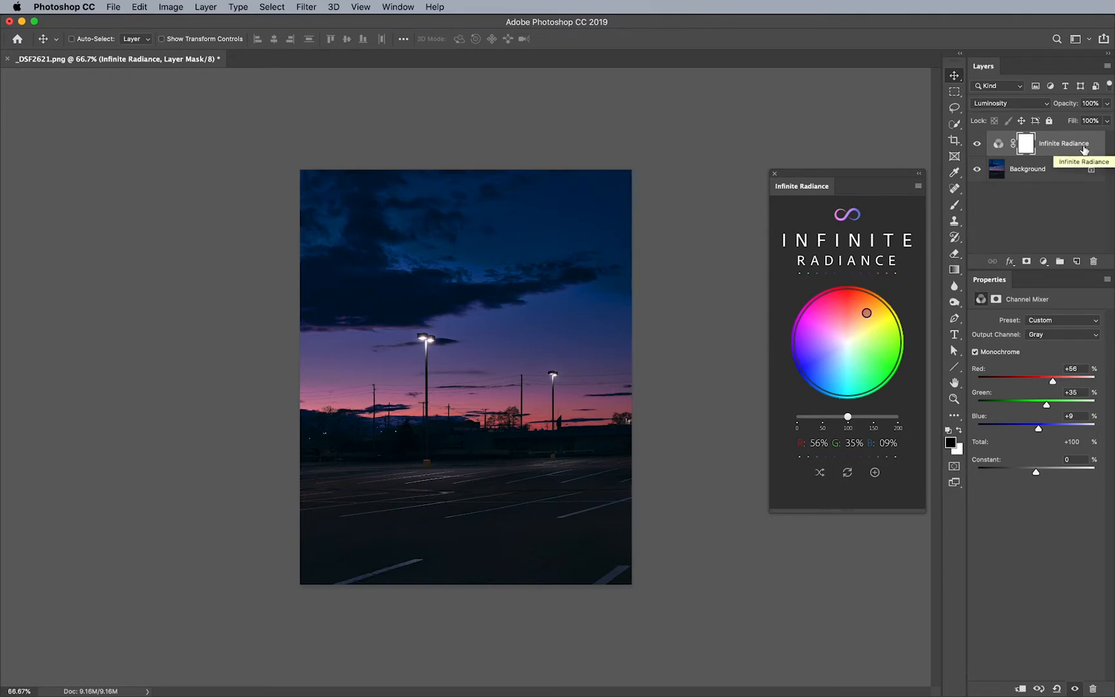
# Step: Bring up Blending Options for the Infinite Radiance layer to split underlying blacks at 71/147
pyautogui.rightClick(1062, 143)
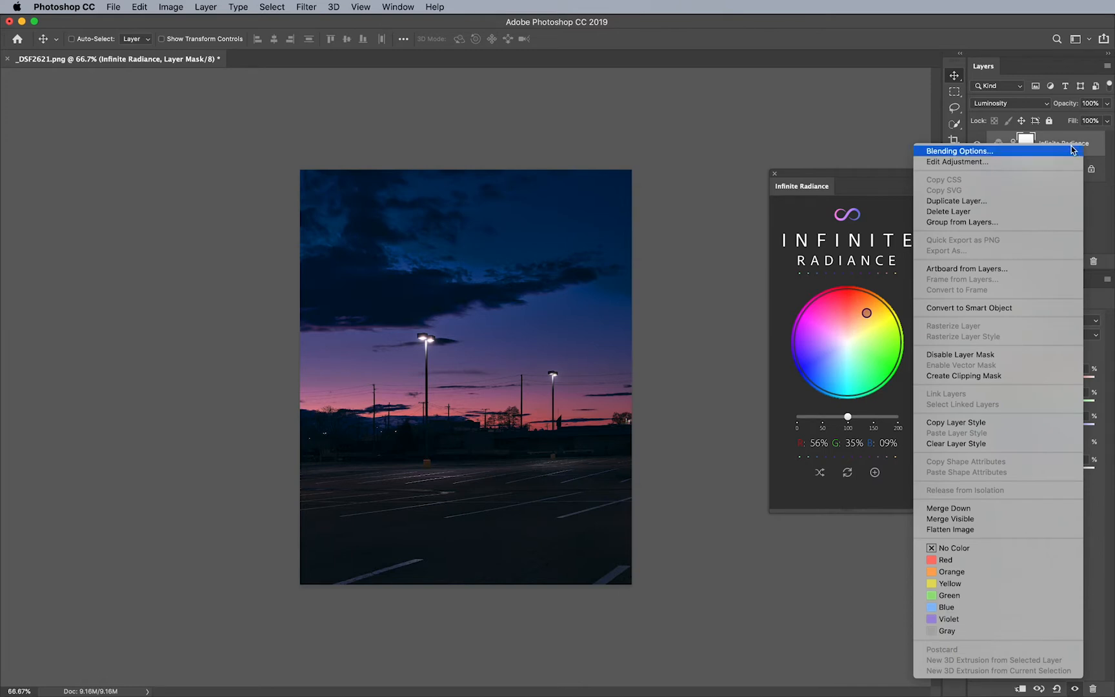
pyautogui.click(958, 151)
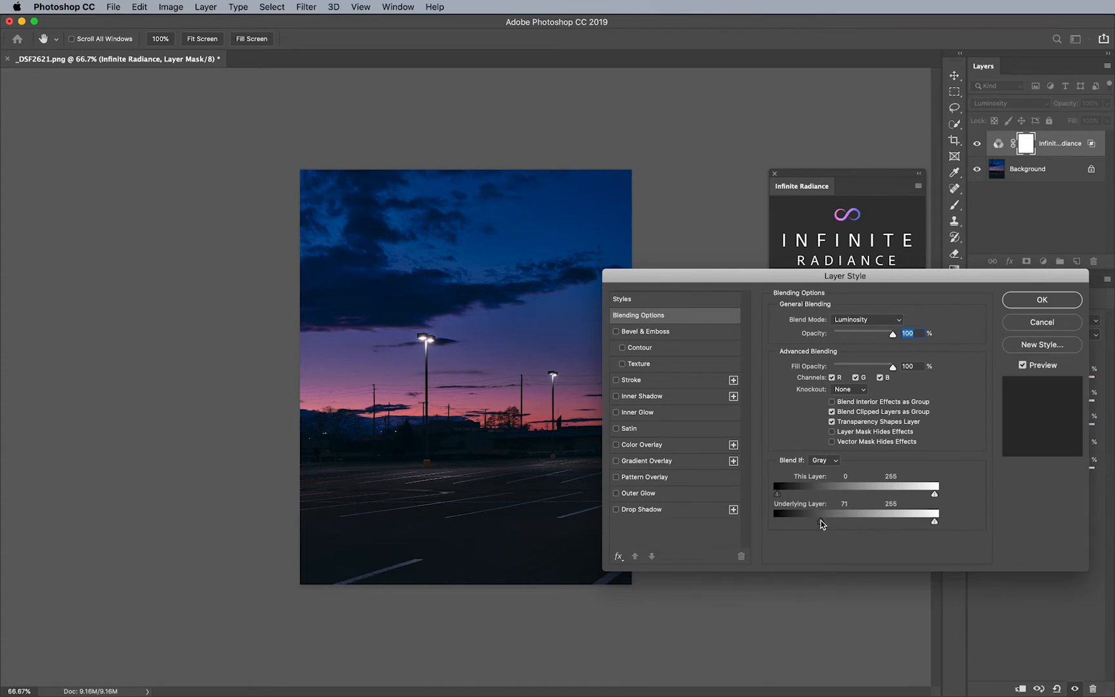
pyautogui.moveTo(824, 523)
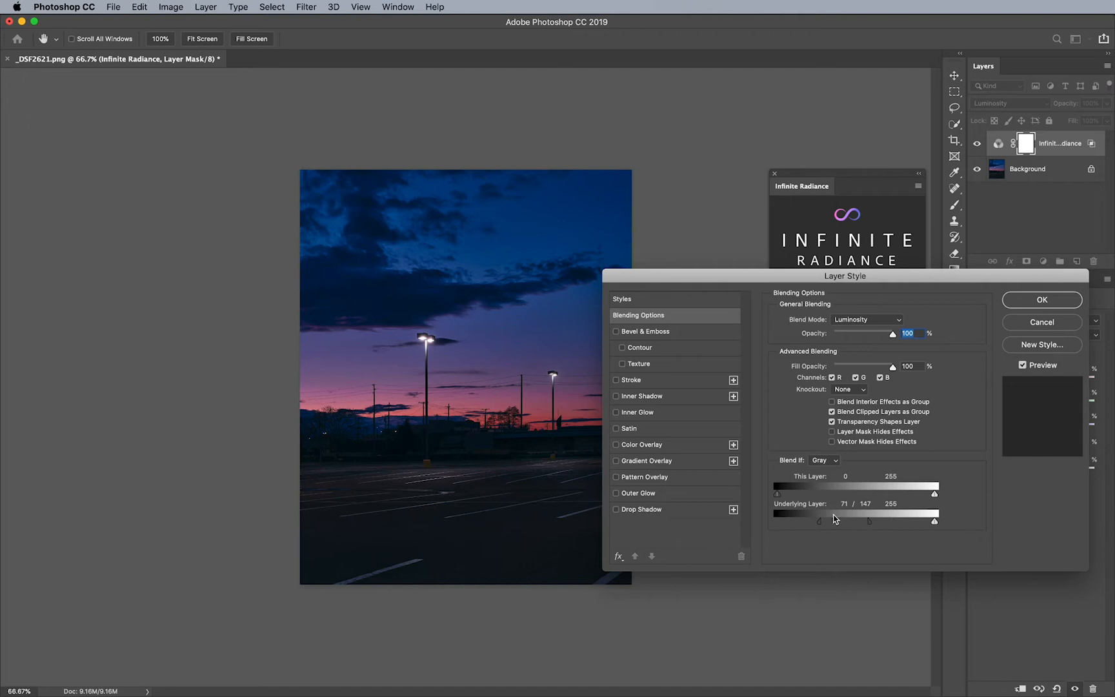
pyautogui.moveTo(1006, 325)
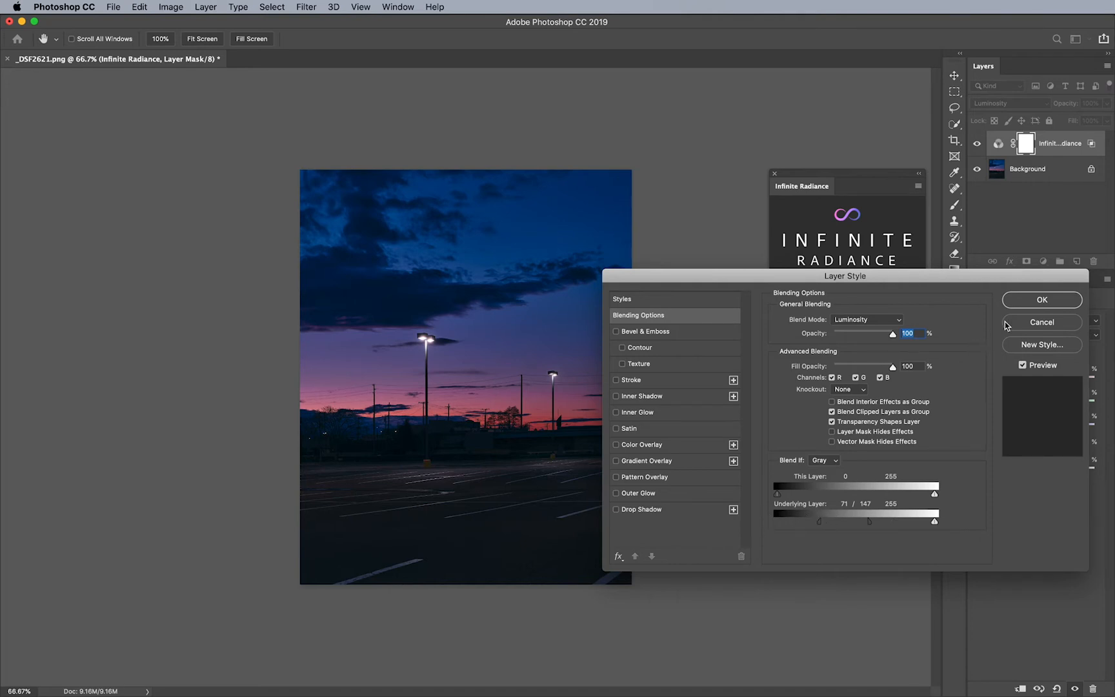
# Step: Confirm the Blend If split and shift the radiance mix to red -1%, green 28%, blue 73%
pyautogui.click(1040, 299)
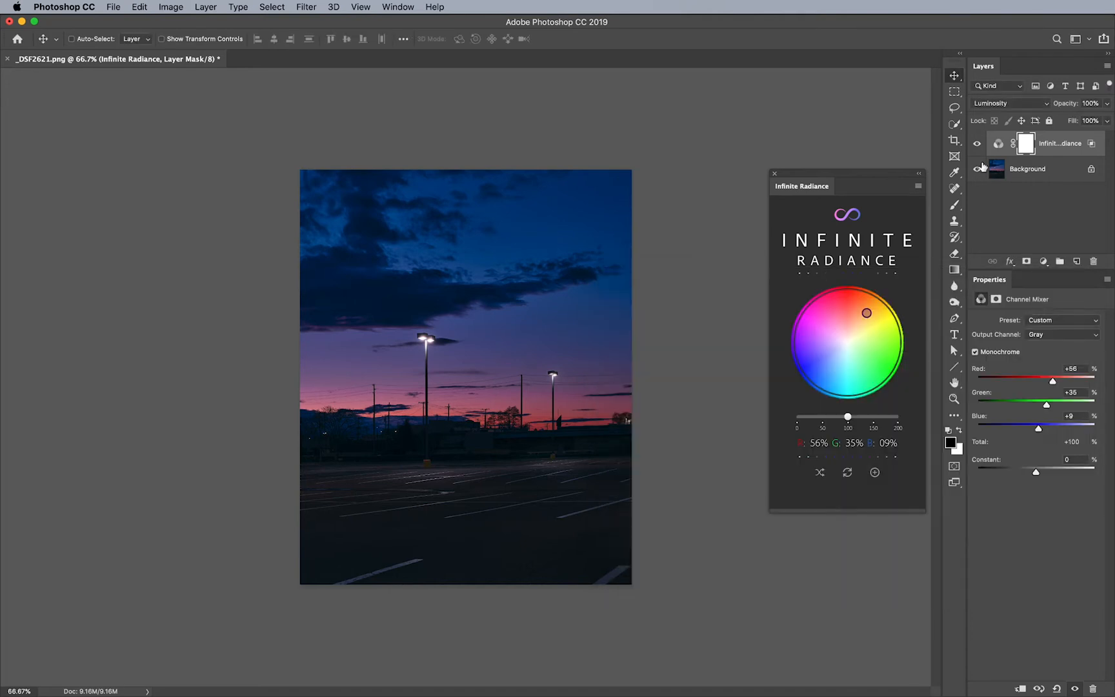
pyautogui.click(978, 143)
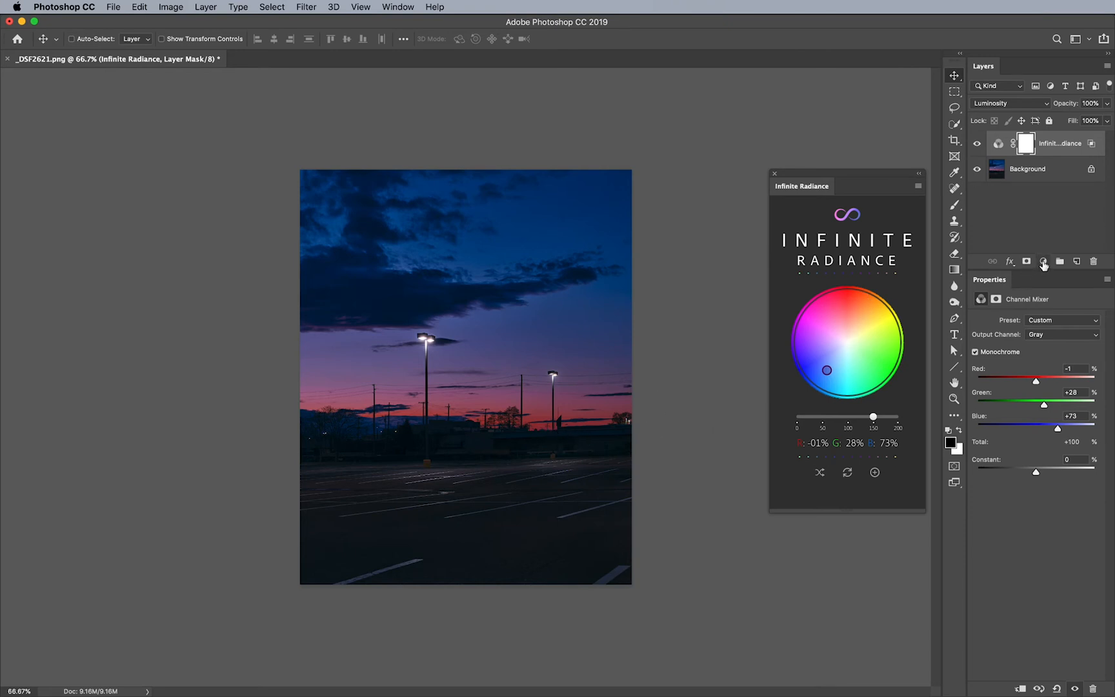
# Step: Add a Hue/Saturation adjustment layer set to Reds with saturation raised to about +8
pyautogui.click(1042, 260)
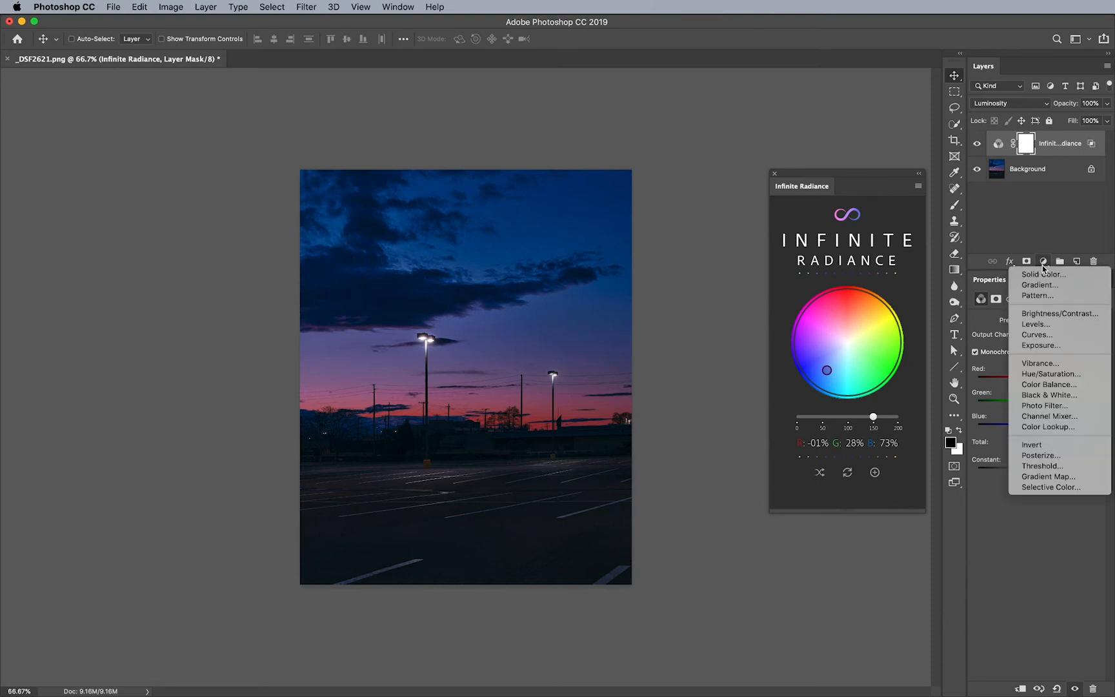
pyautogui.click(1050, 373)
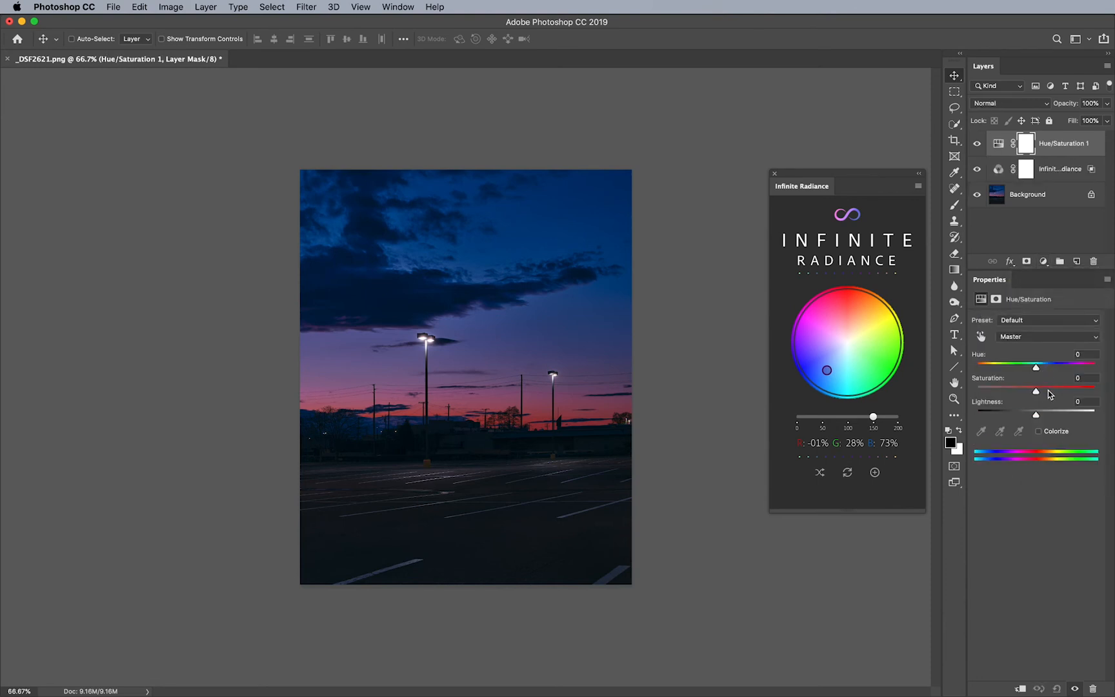
pyautogui.click(1045, 337)
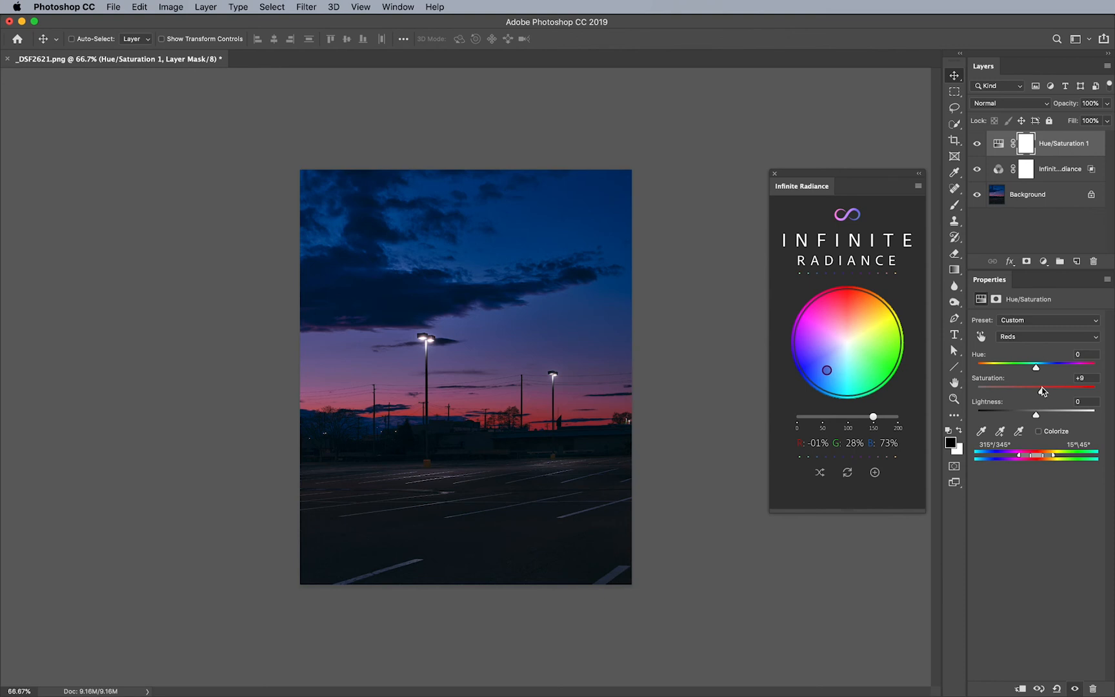
pyautogui.moveTo(1083, 156)
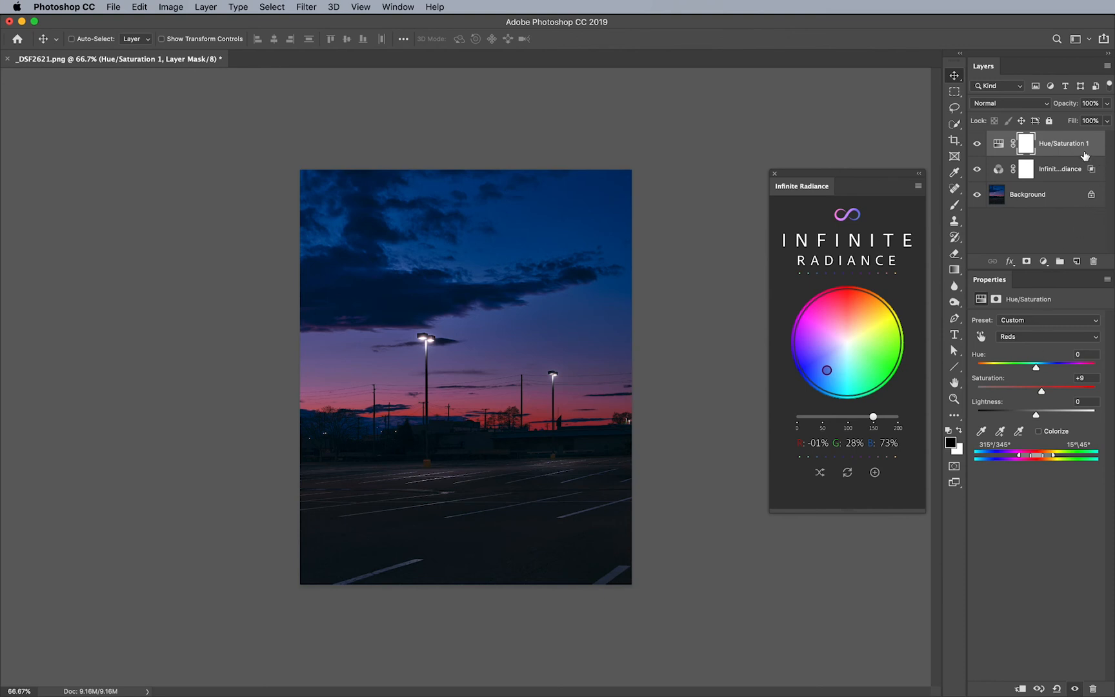
pyautogui.click(976, 169)
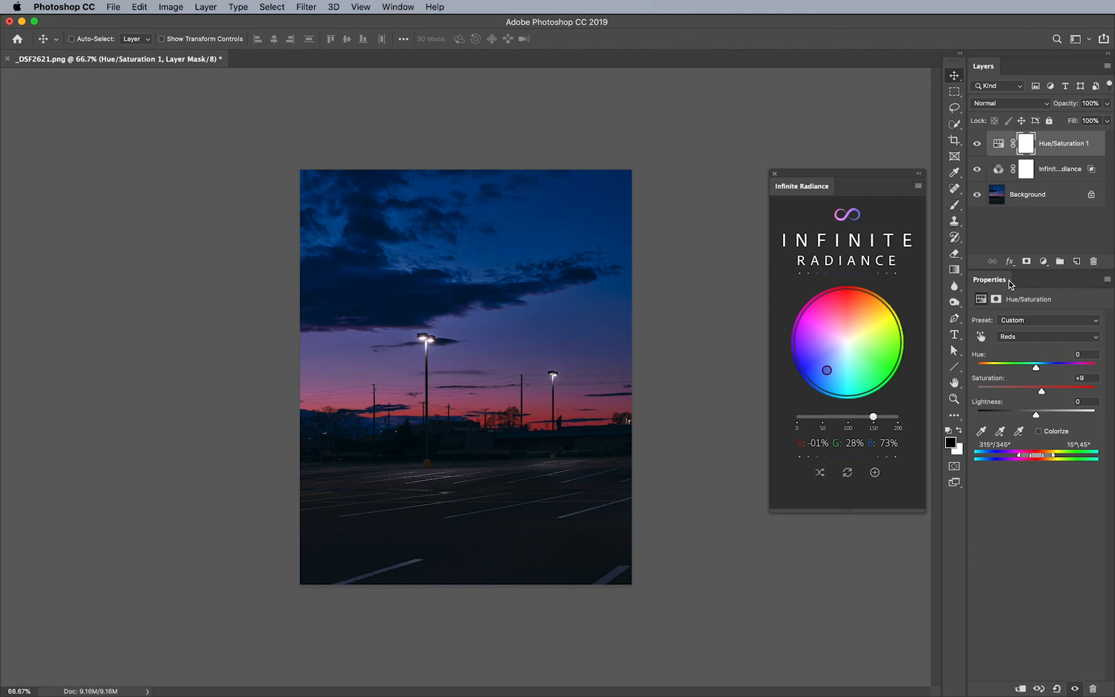
pyautogui.moveTo(1015, 257)
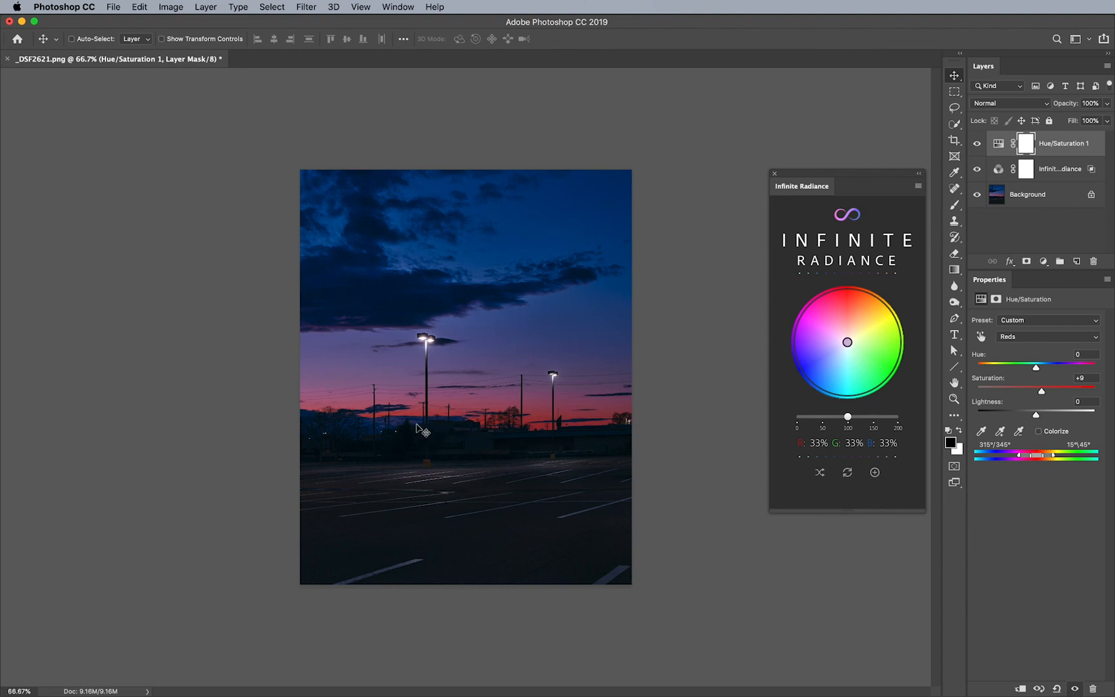
pyautogui.moveTo(644, 437)
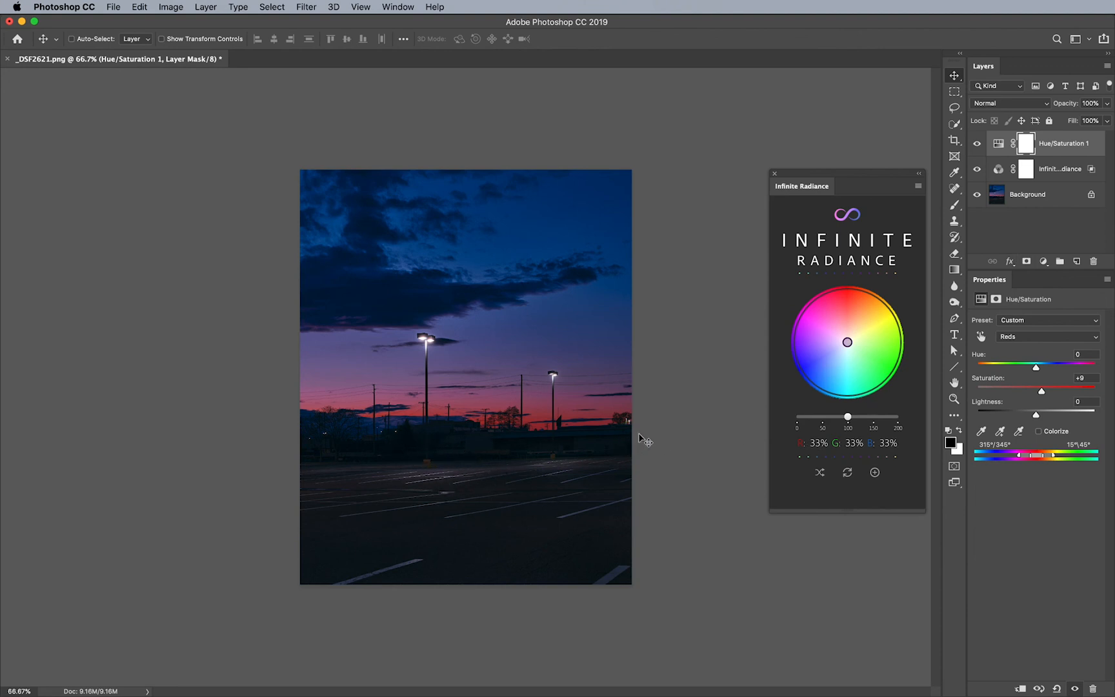